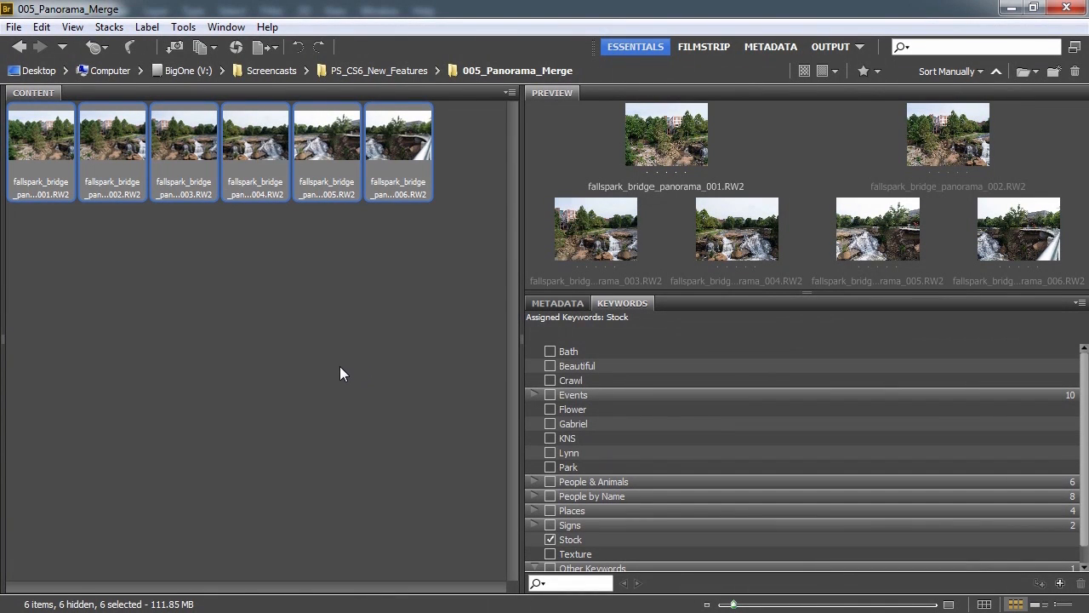
{"action": "mouse_move", "coordinate": [386, 307]}
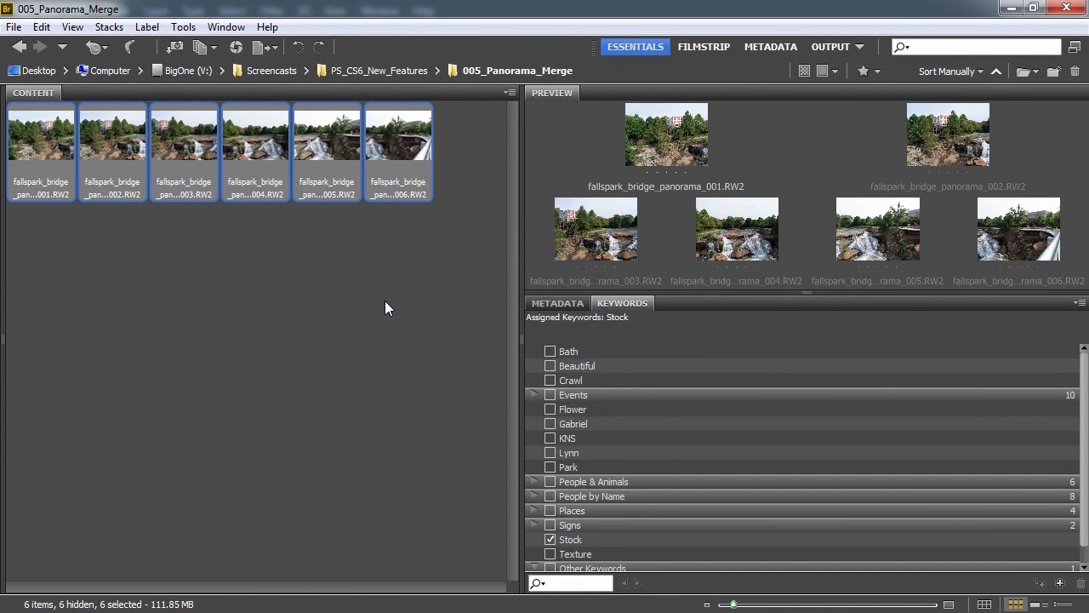
{"action": "mouse_move", "coordinate": [379, 330]}
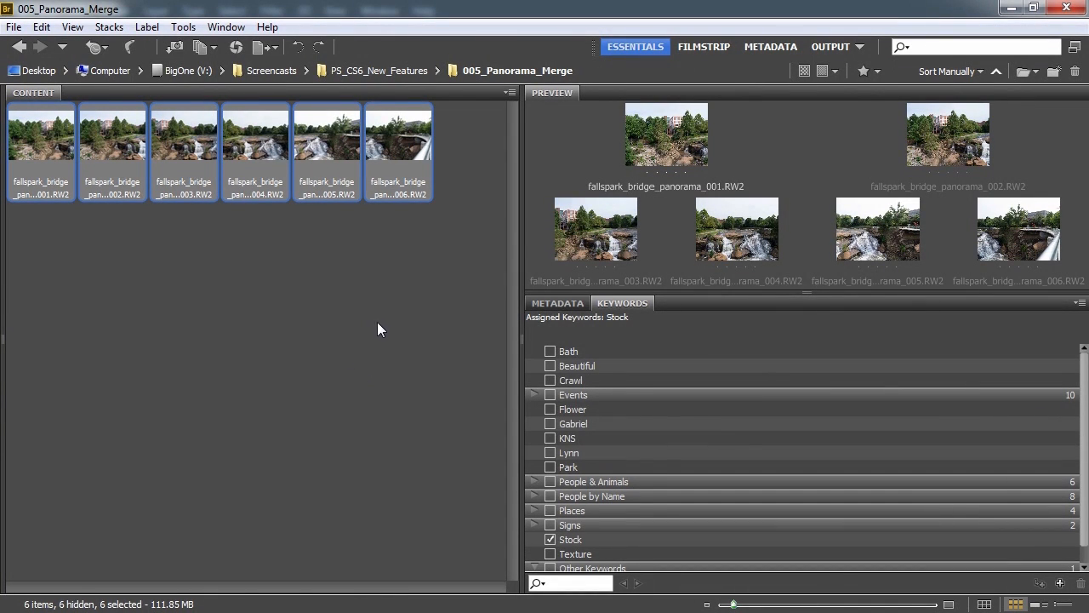
{"action": "mouse_move", "coordinate": [349, 332]}
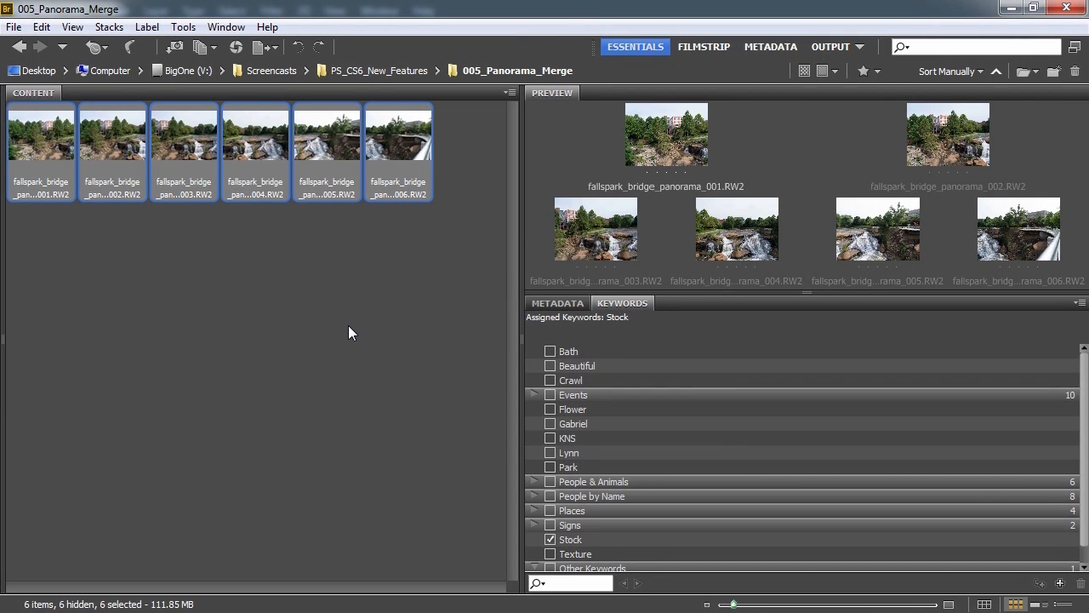
{"action": "mouse_move", "coordinate": [379, 316]}
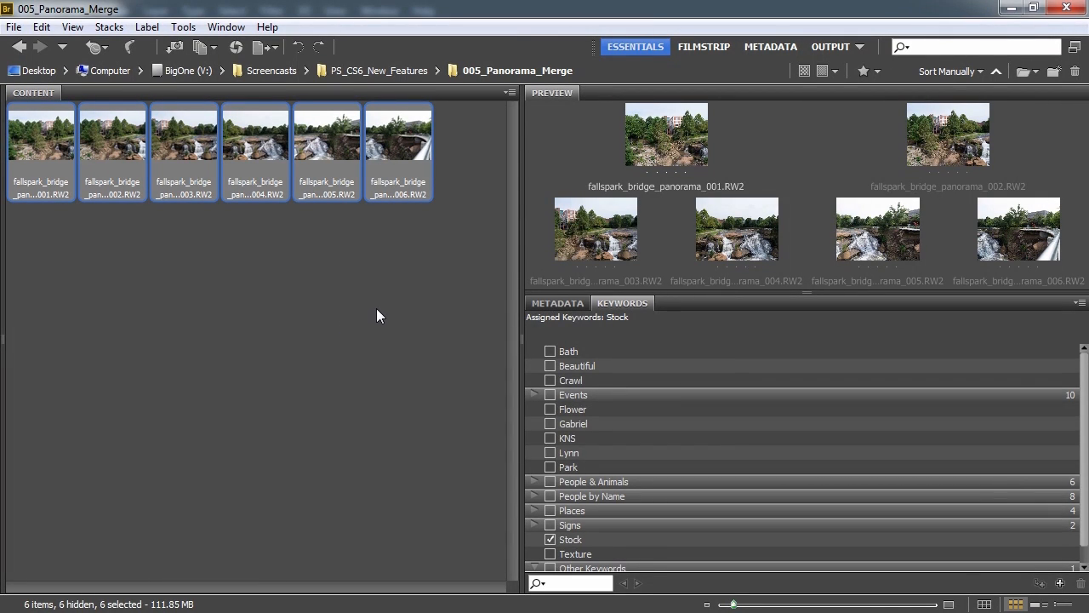
{"action": "mouse_move", "coordinate": [204, 271]}
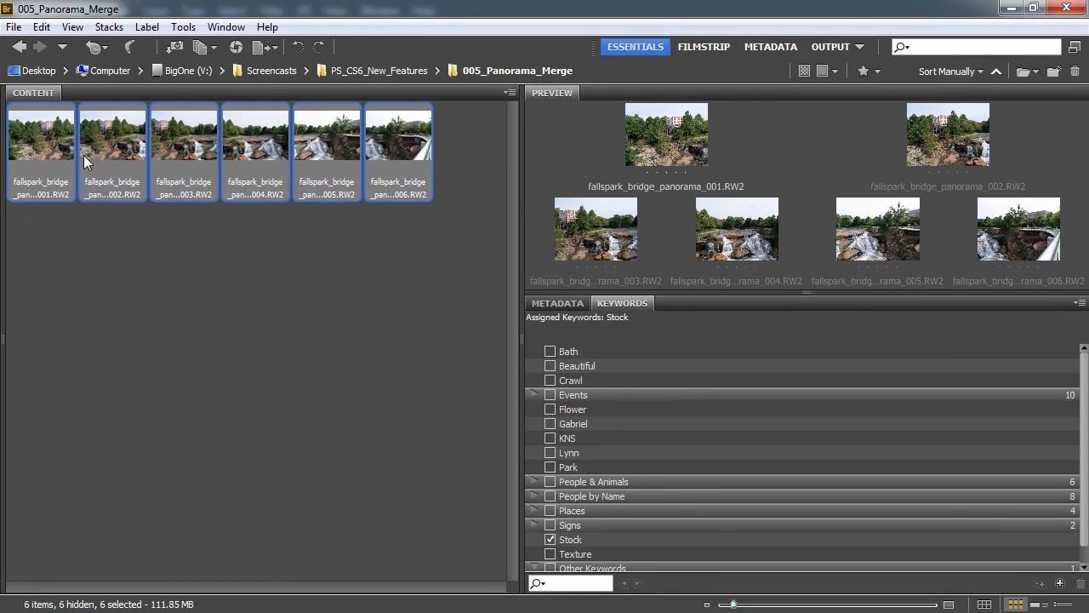
{"action": "mouse_move", "coordinate": [195, 153]}
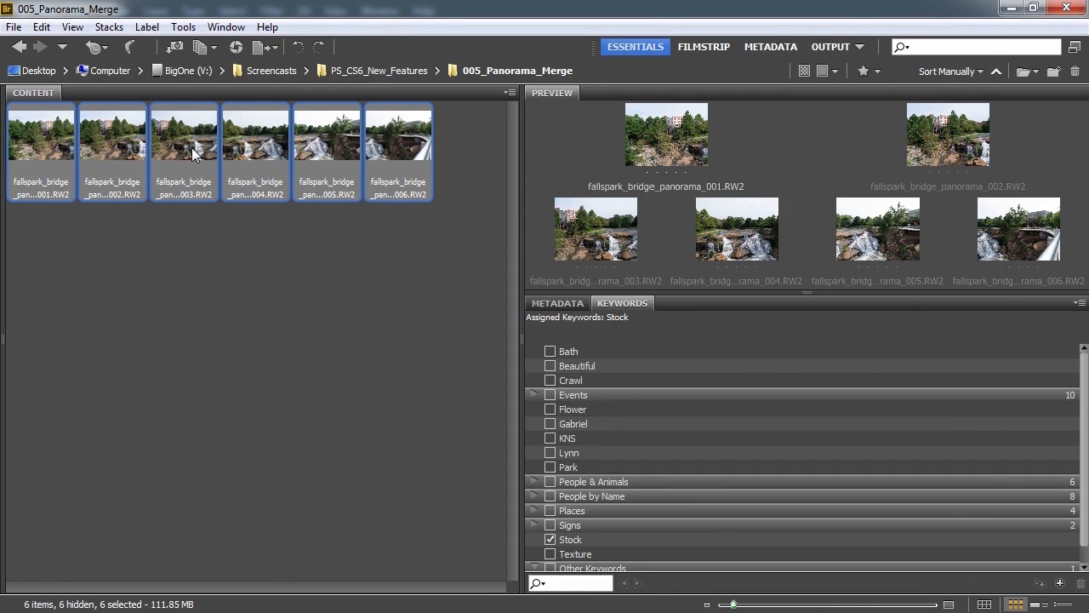
{"action": "mouse_move", "coordinate": [223, 168]}
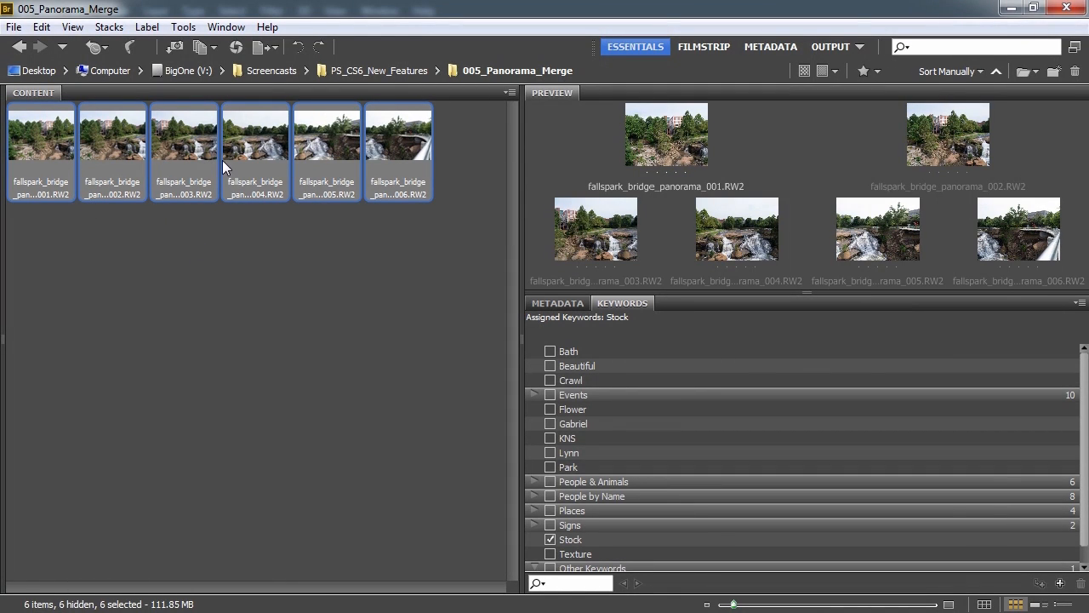
{"action": "mouse_move", "coordinate": [230, 164]}
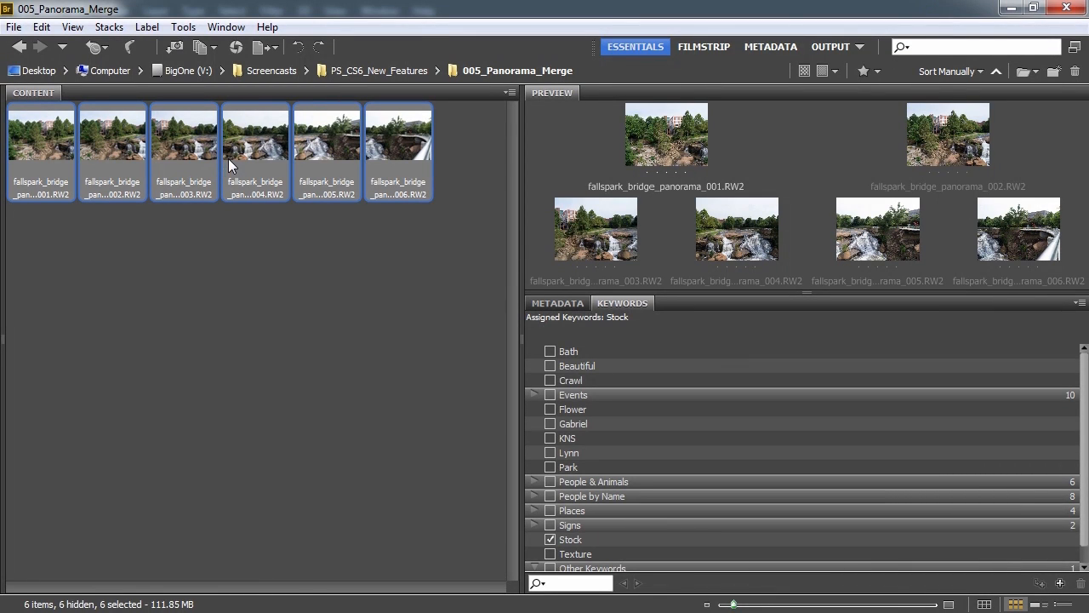
{"action": "mouse_move", "coordinate": [258, 168]}
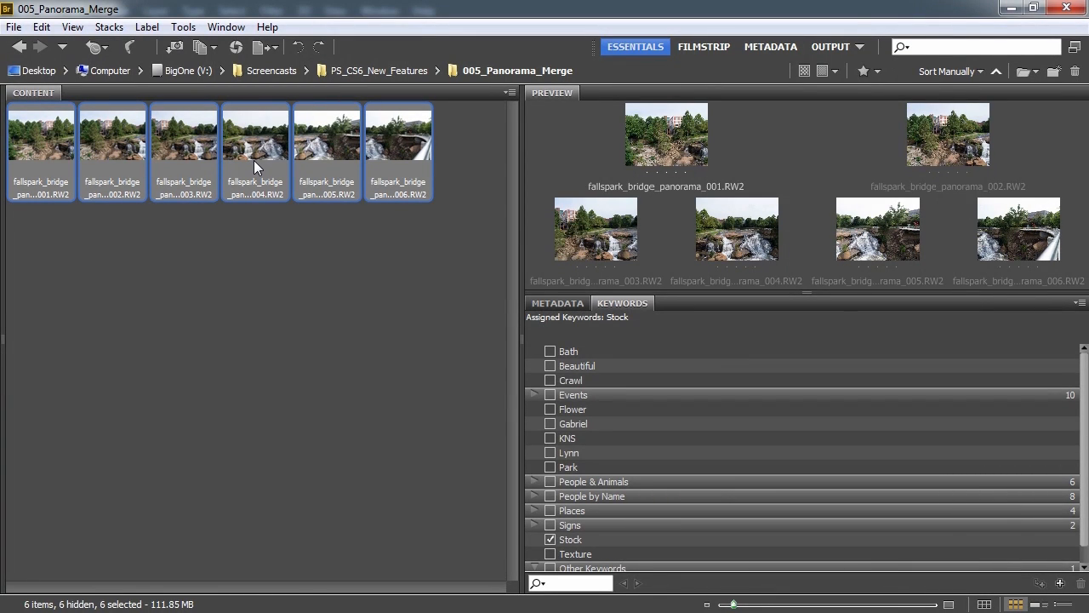
{"action": "mouse_move", "coordinate": [266, 163]}
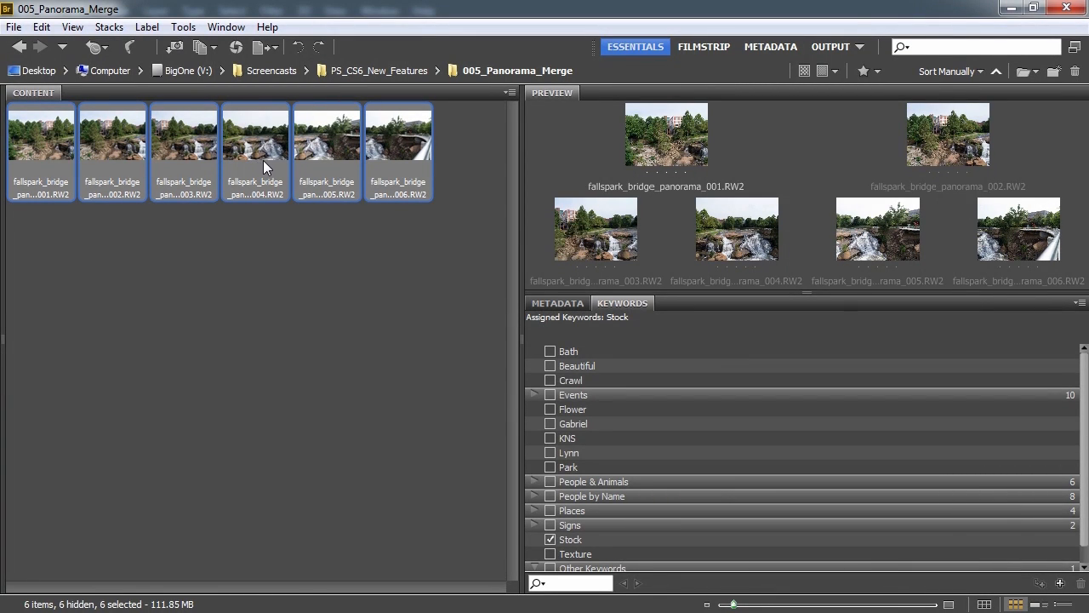
{"action": "mouse_move", "coordinate": [371, 175]}
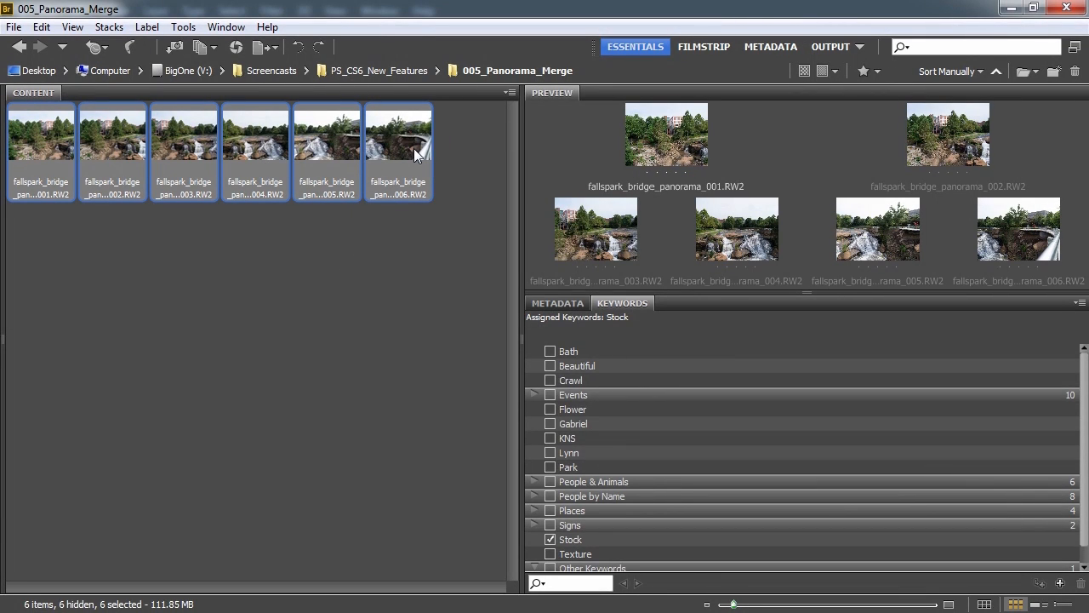
- Launch Photomerge from Bridge's Tools > Photoshop menu for the six waterfall photos
{"action": "left_click", "coordinate": [183, 27]}
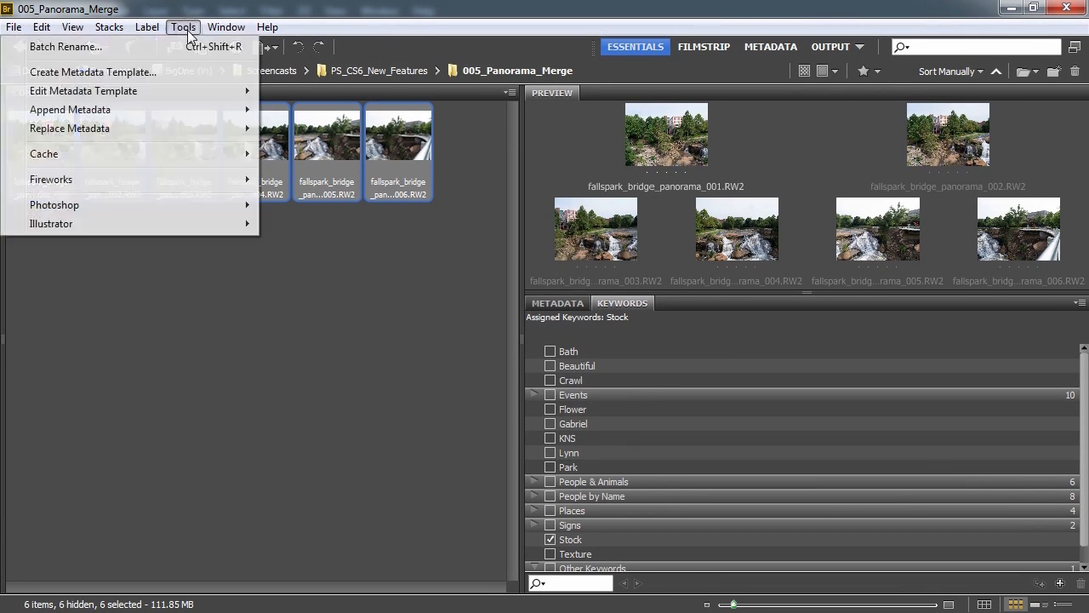
{"action": "mouse_move", "coordinate": [53, 204]}
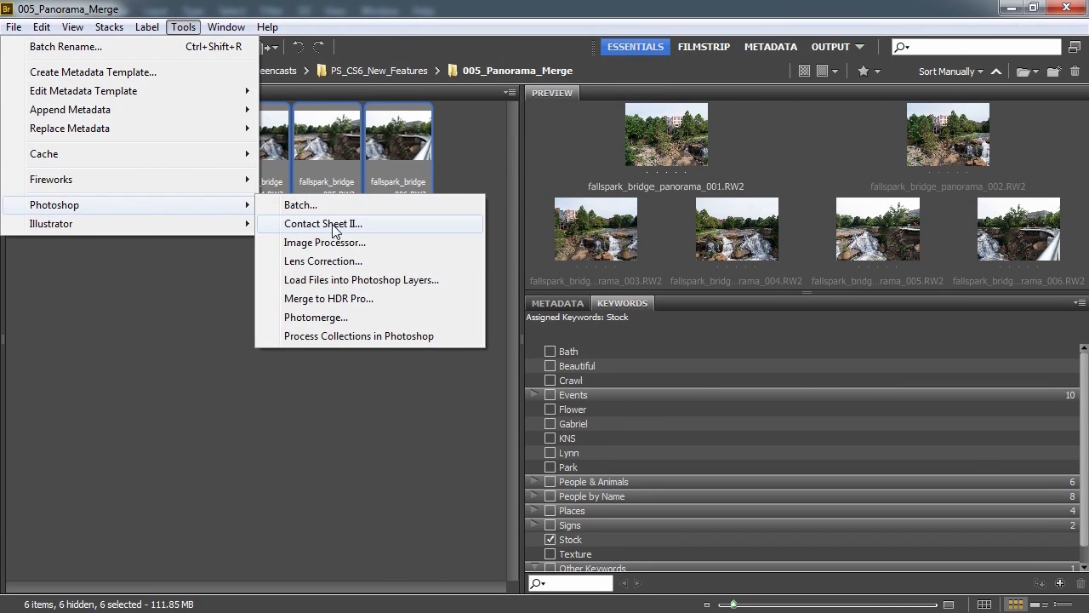
{"action": "mouse_move", "coordinate": [316, 325]}
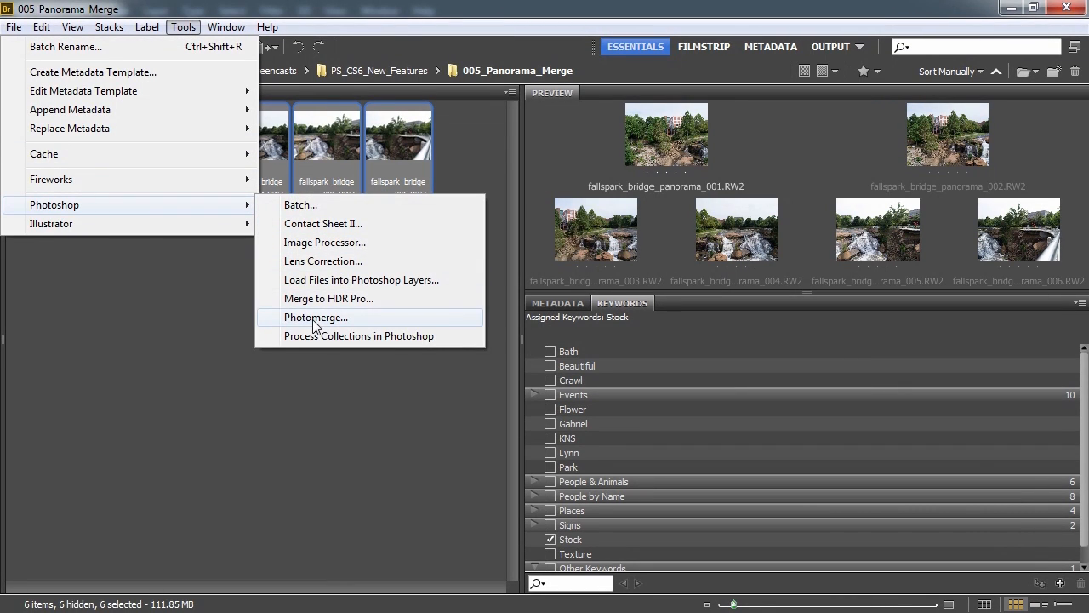
{"action": "left_click", "coordinate": [315, 317]}
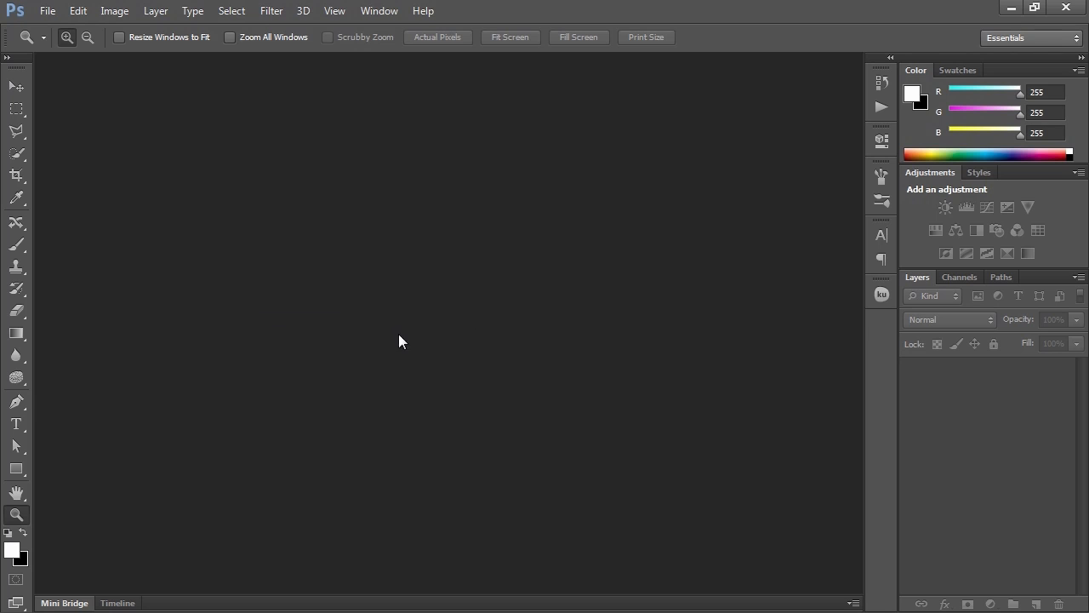
{"action": "mouse_move", "coordinate": [429, 365]}
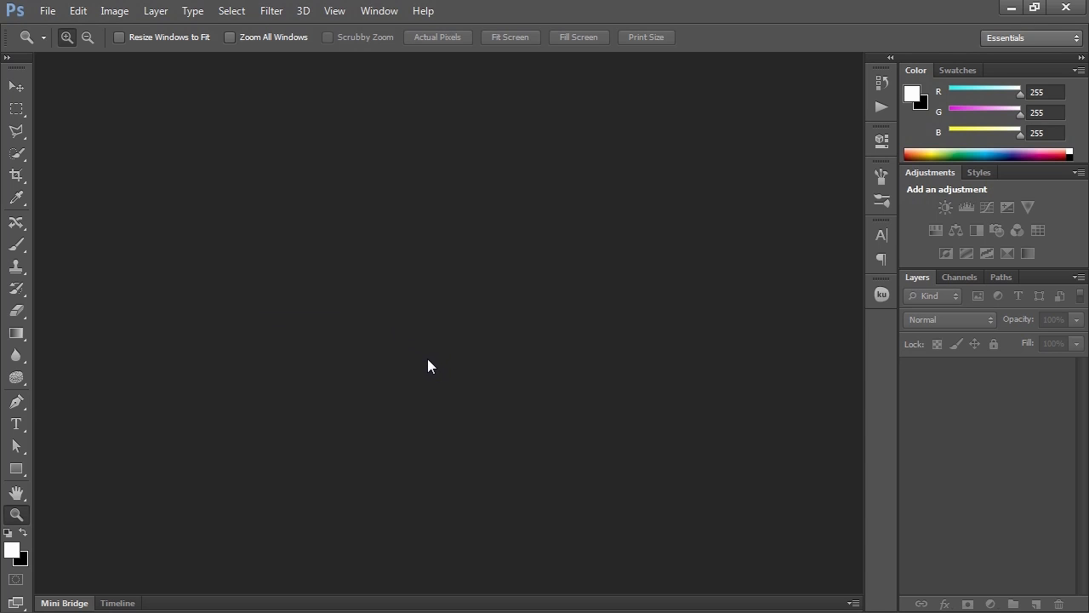
{"action": "mouse_move", "coordinate": [427, 368]}
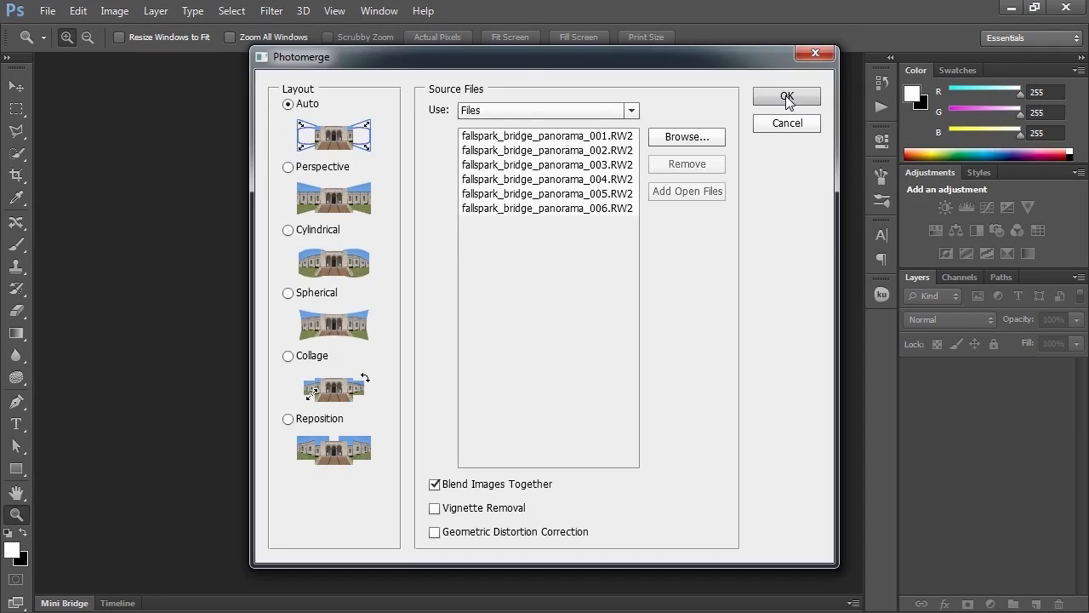
- Build the panorama using Auto layout with Blend Images Together enabled
{"action": "left_click", "coordinate": [786, 96]}
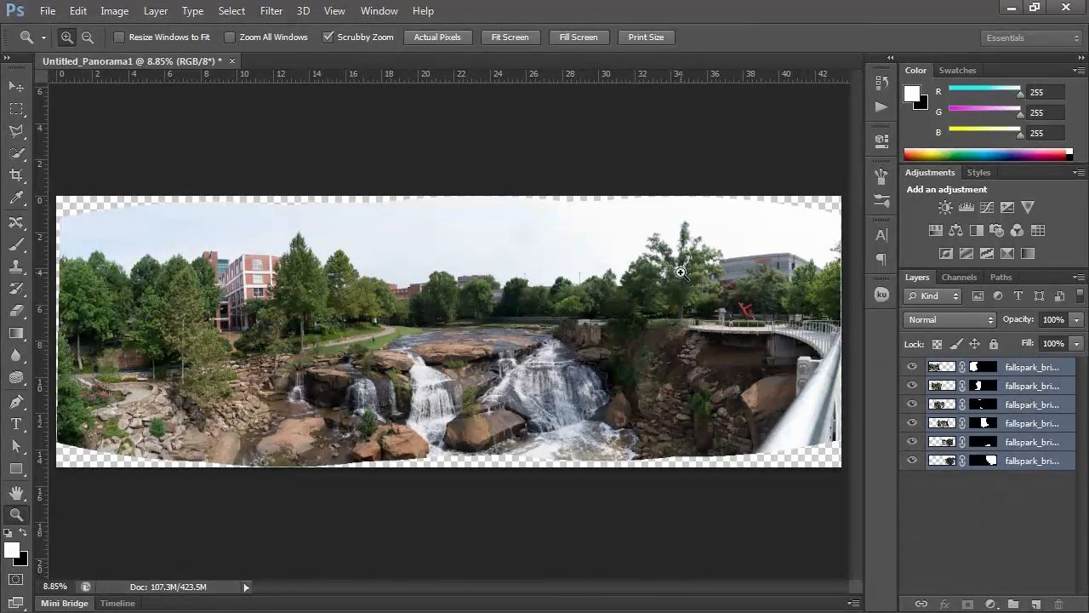
{"action": "mouse_move", "coordinate": [301, 168]}
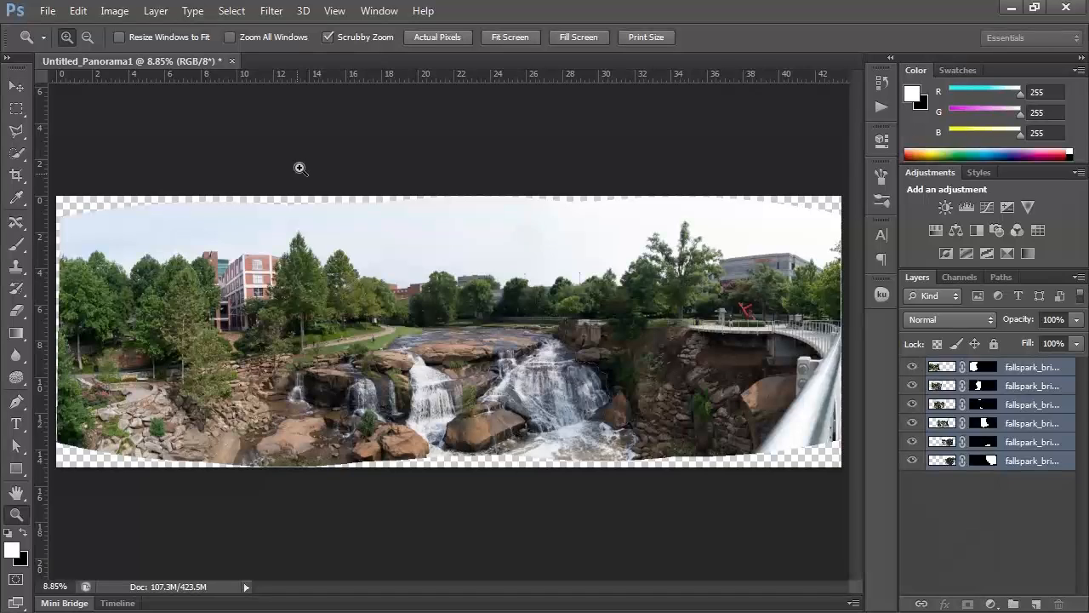
{"action": "mouse_move", "coordinate": [312, 282]}
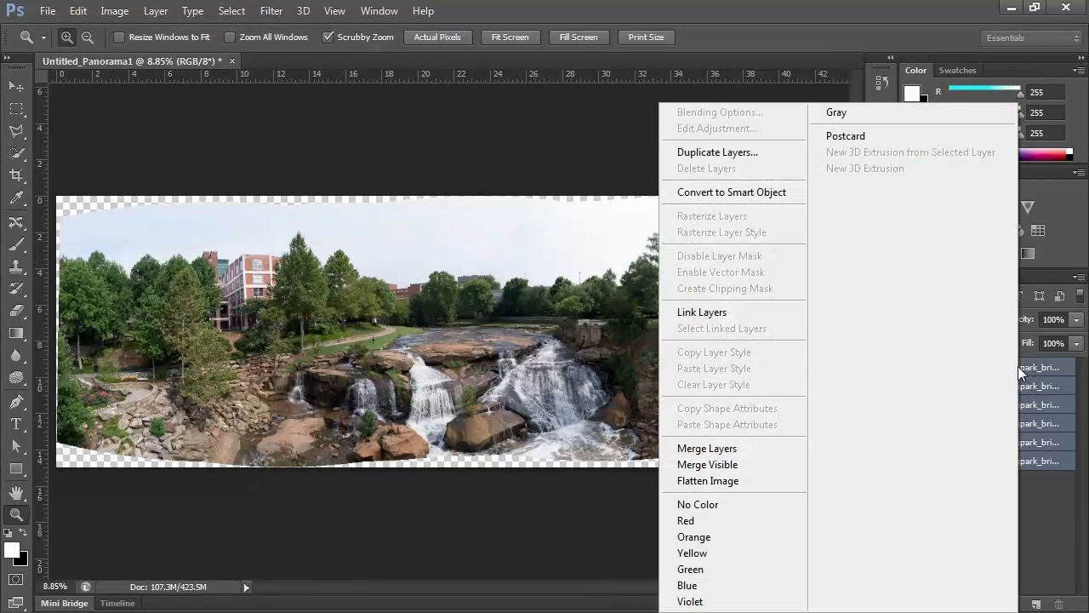
{"action": "mouse_move", "coordinate": [707, 448]}
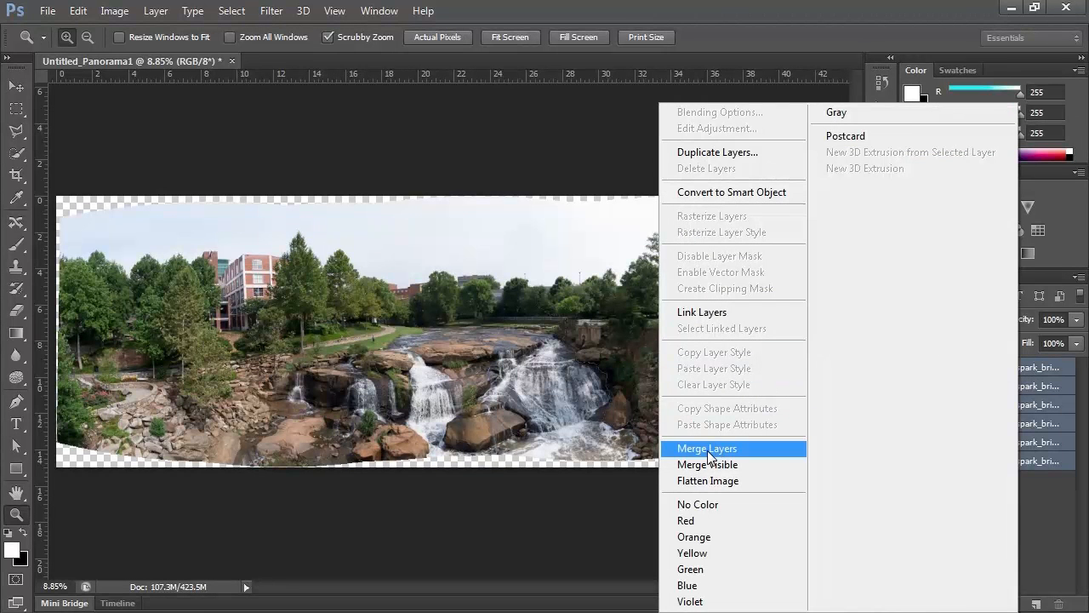
- Merge the six masked panorama layers into one layer from the Layers panel
{"action": "left_click", "coordinate": [706, 448]}
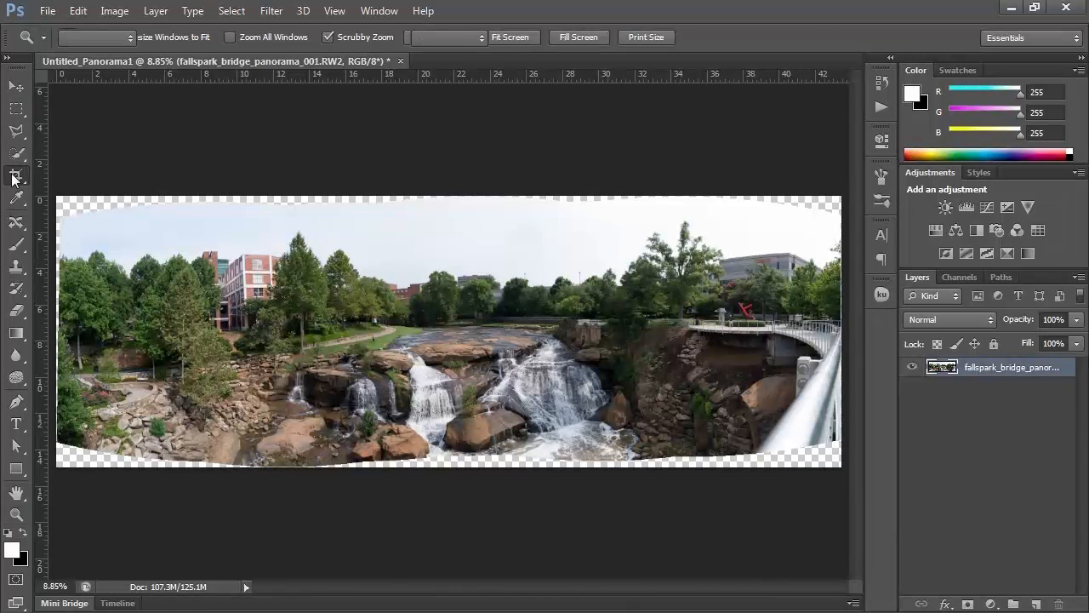
- Crop the panorama with its bottom edge raised above the transparent strip
{"action": "left_click", "coordinate": [15, 175]}
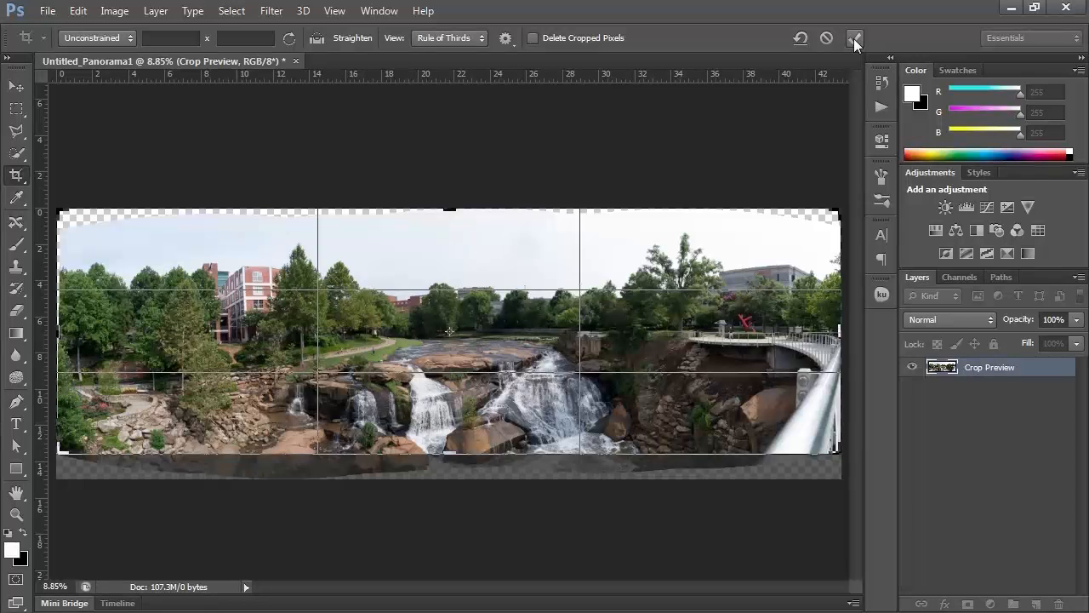
{"action": "left_click", "coordinate": [855, 37]}
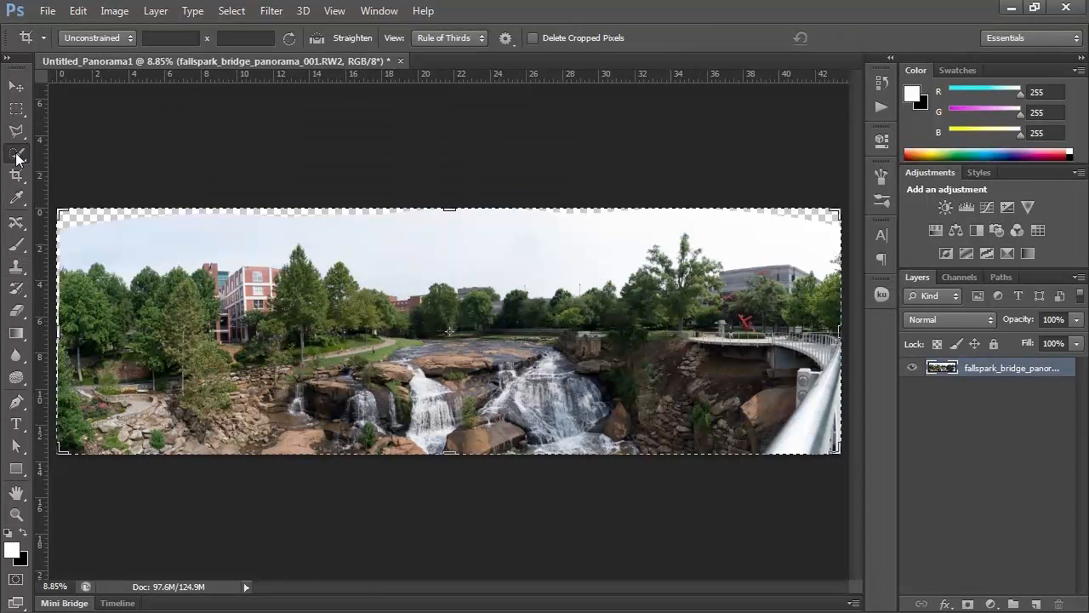
- Magic Wand-select the top-left and top-right transparent gaps at tolerance 98
{"action": "left_click", "coordinate": [15, 153]}
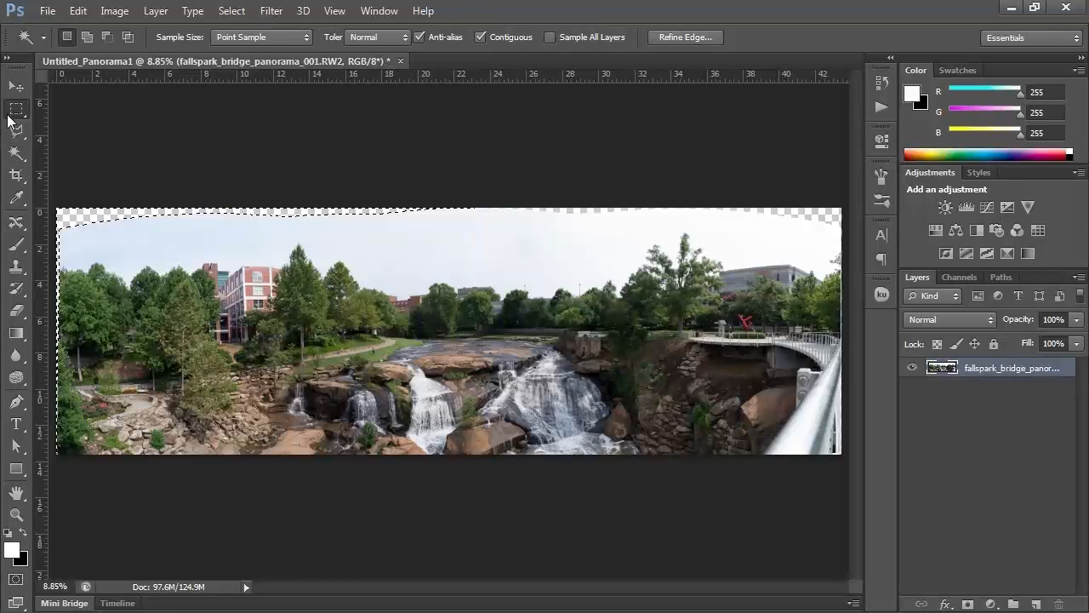
{"action": "left_click", "coordinate": [17, 109]}
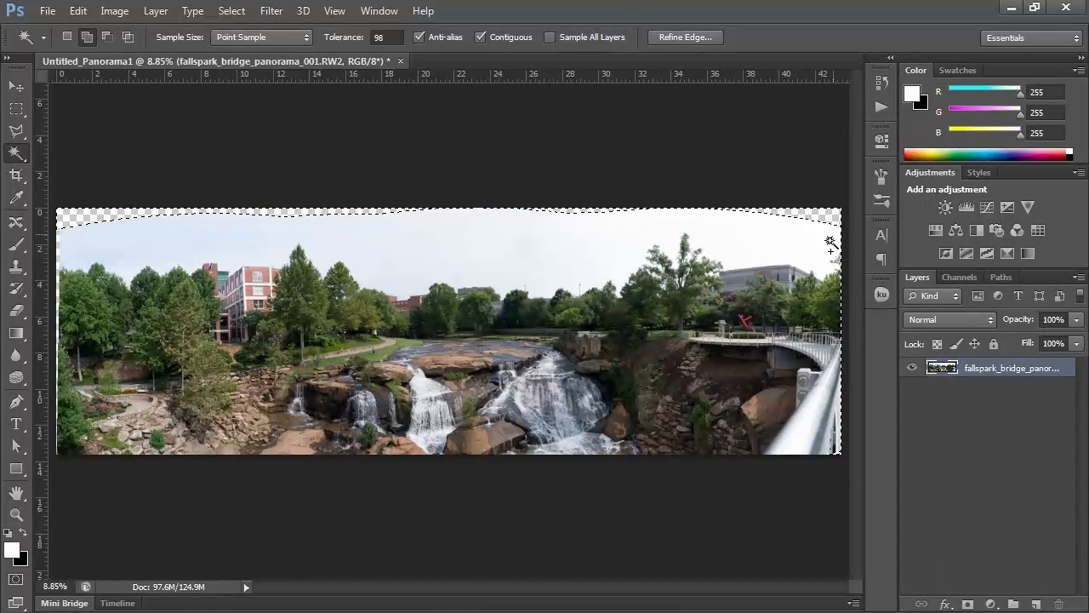
{"action": "left_click", "coordinate": [17, 108]}
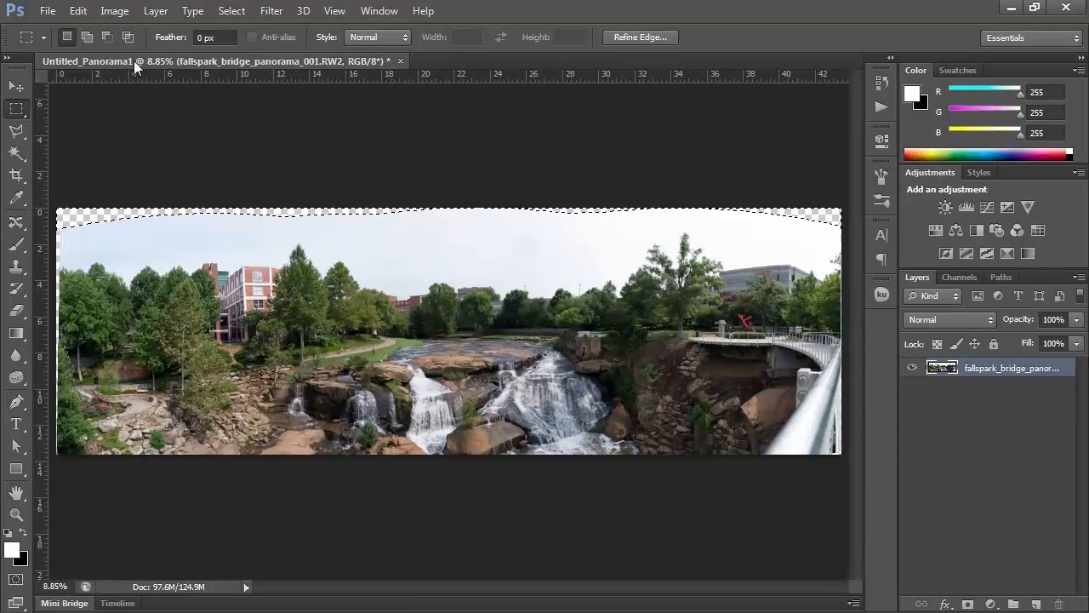
- Fill the selected gaps using Edit > Fill set to Content-Aware, then deselect
{"action": "left_click", "coordinate": [78, 11]}
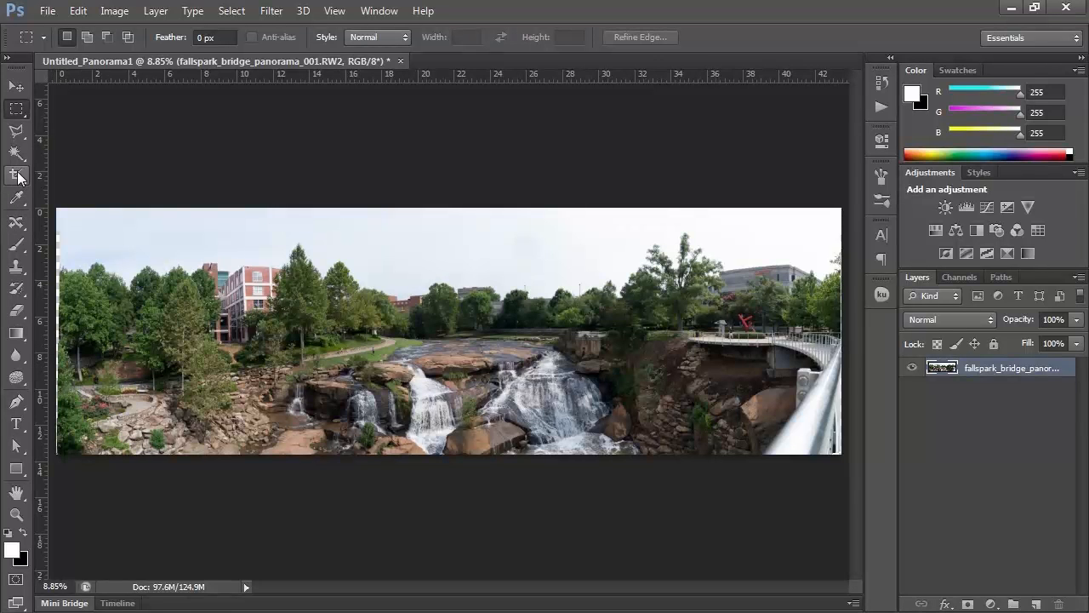
- Crop the filled panorama inward from its left and bottom edges
{"action": "left_click", "coordinate": [17, 175]}
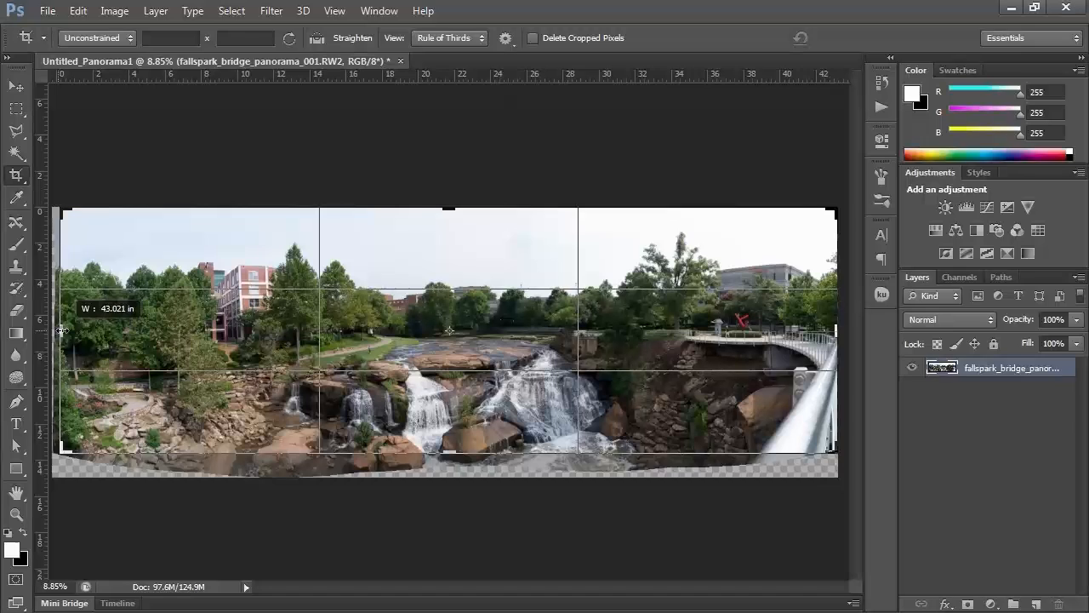
{"action": "left_click", "coordinate": [335, 10]}
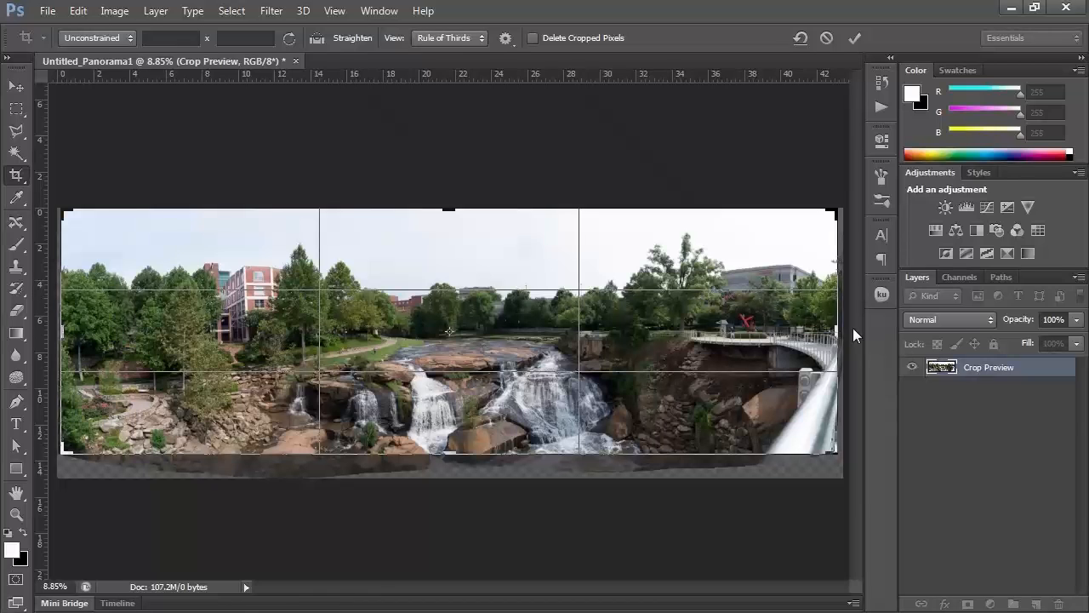
{"action": "left_click", "coordinate": [856, 37]}
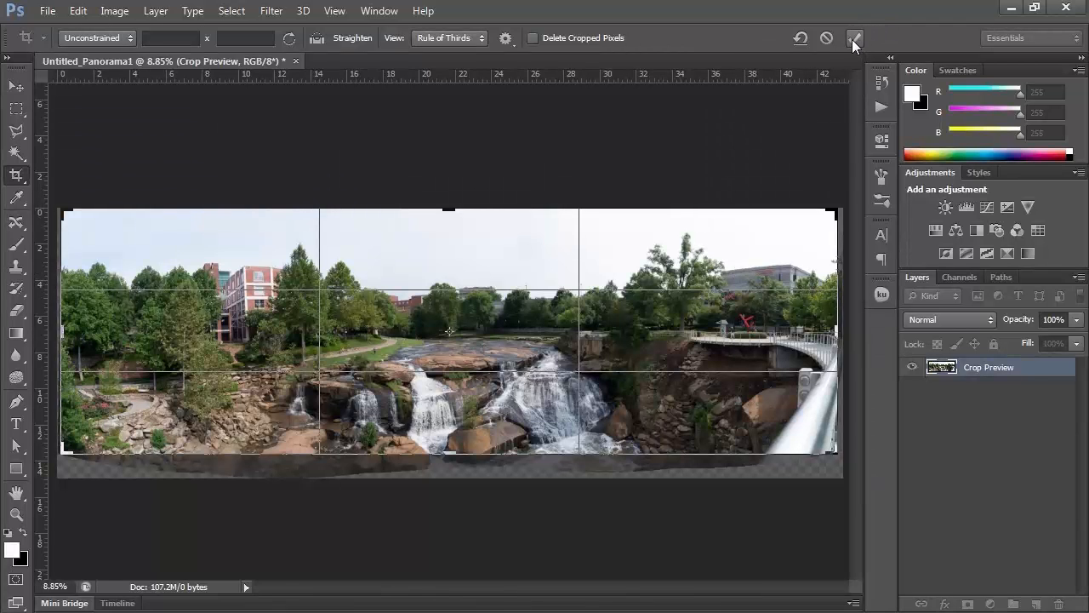